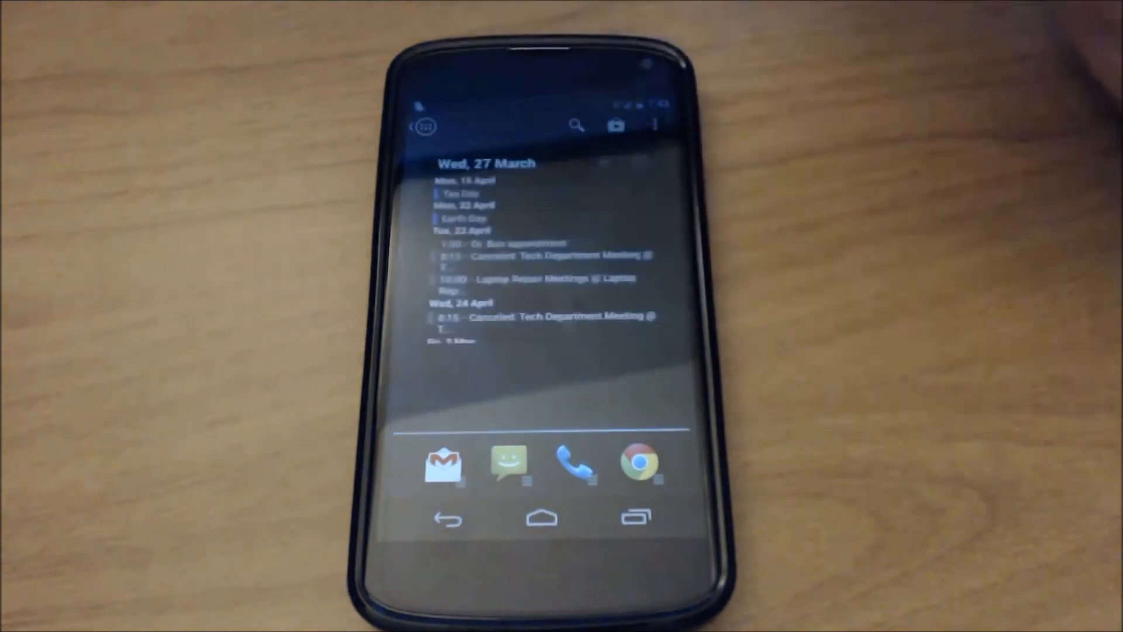
Swipe from the calendar widget page to the page with Flipboard, Google+, Social and Cloud.
scroll("down", 3)
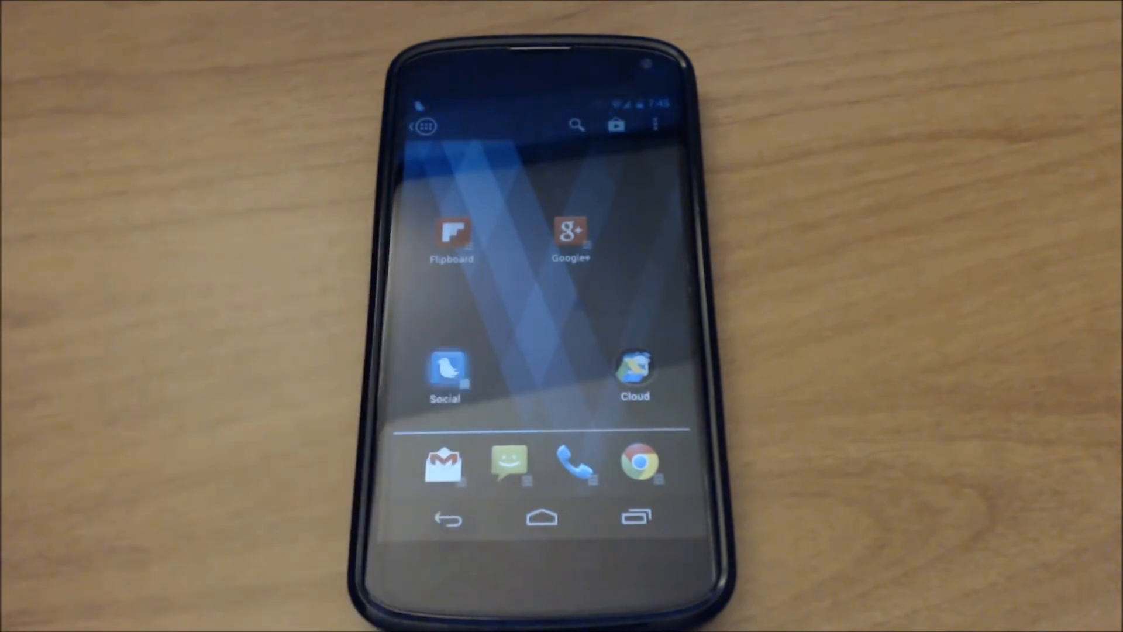
Launch the app behind the Social cover, view the STL Tech Talk page, then back out.
left_click(447, 374)
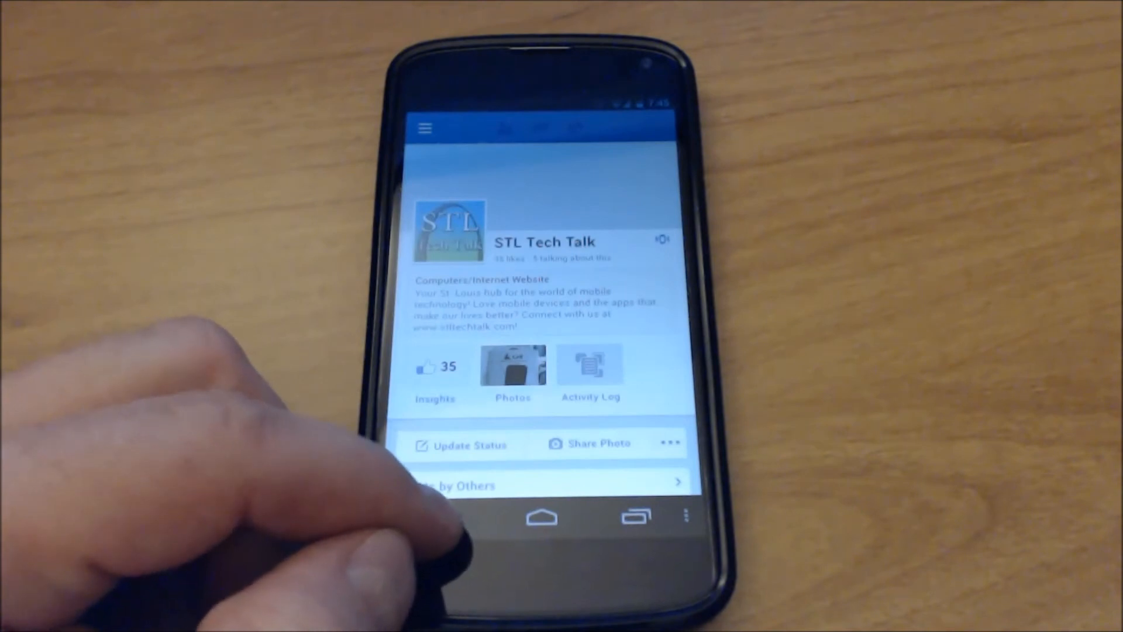
left_click(543, 517)
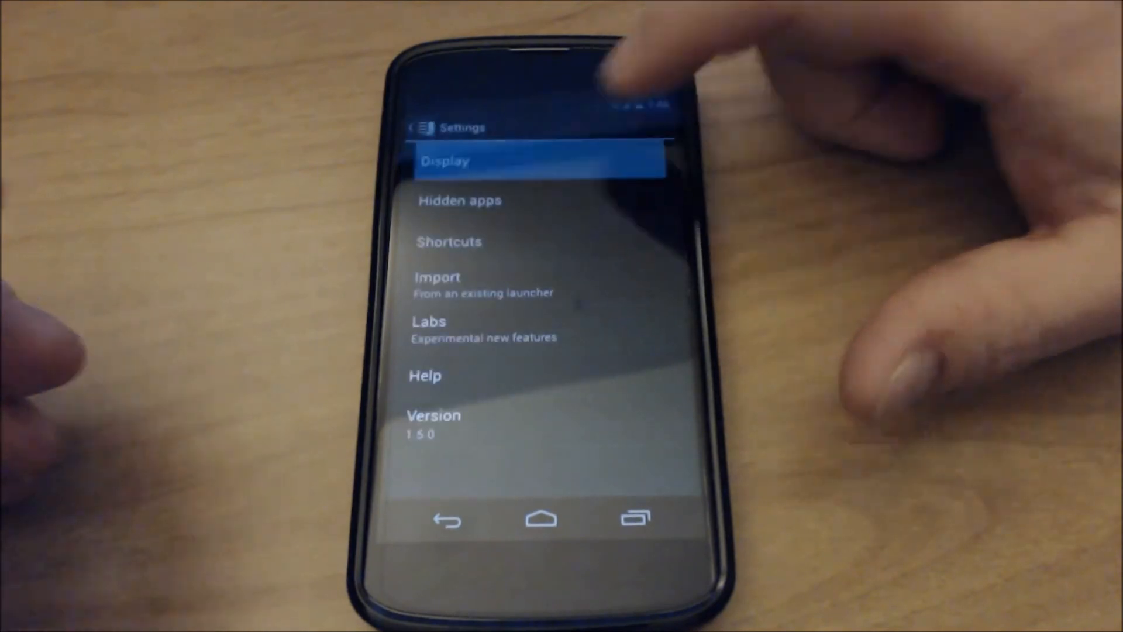
Review Grid dimensions under Display settings and keep the 4 by 4 grid.
left_click(449, 161)
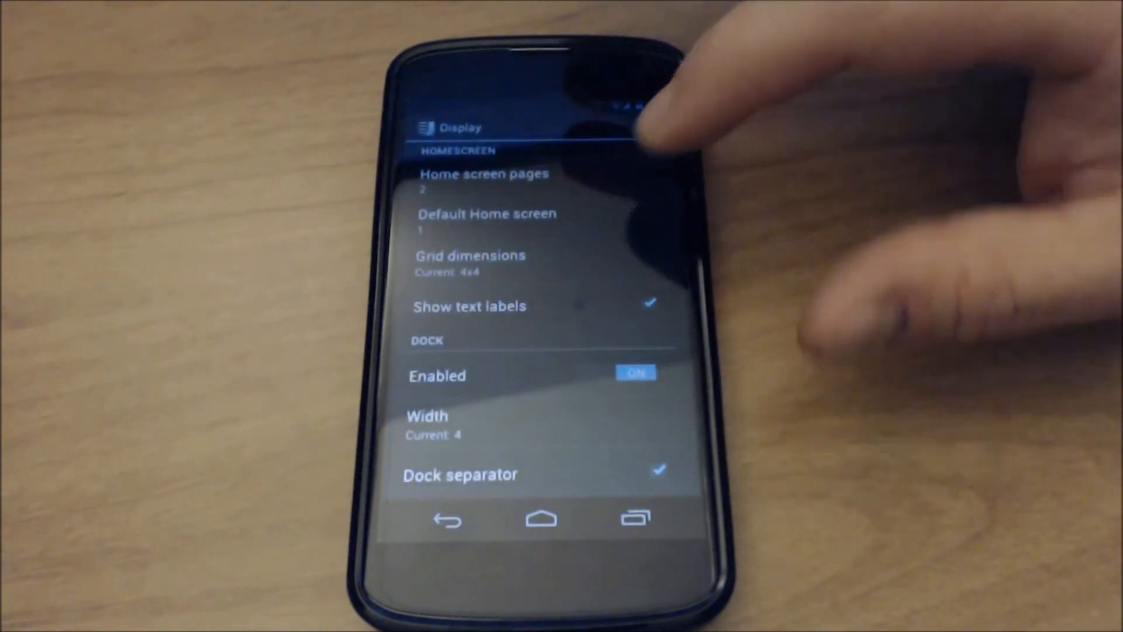
left_click(470, 255)
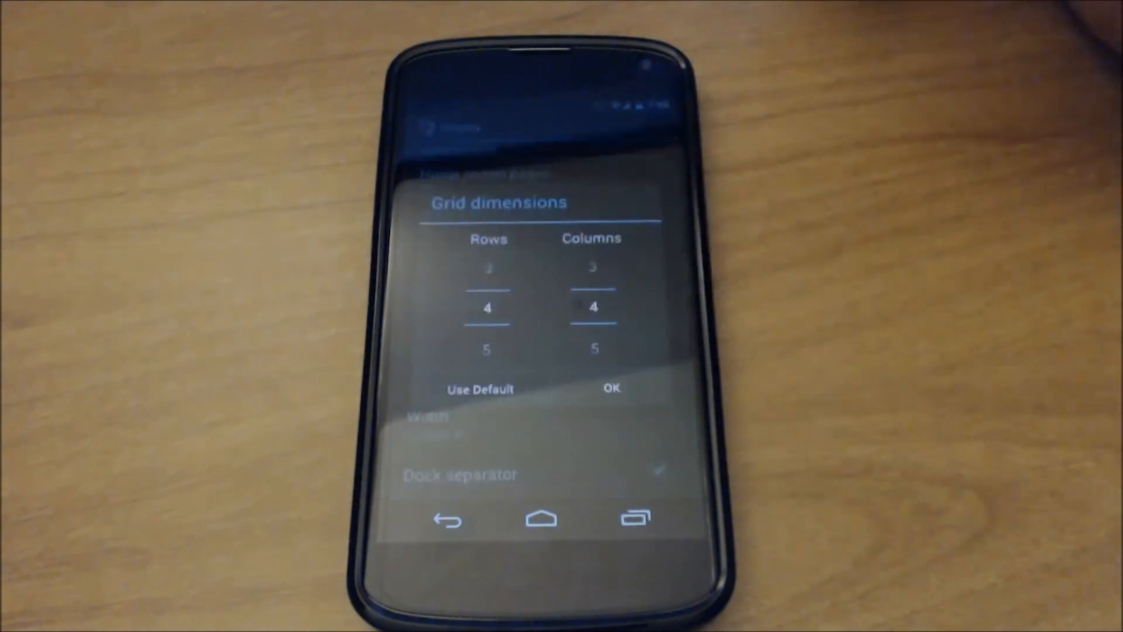
left_click(610, 387)
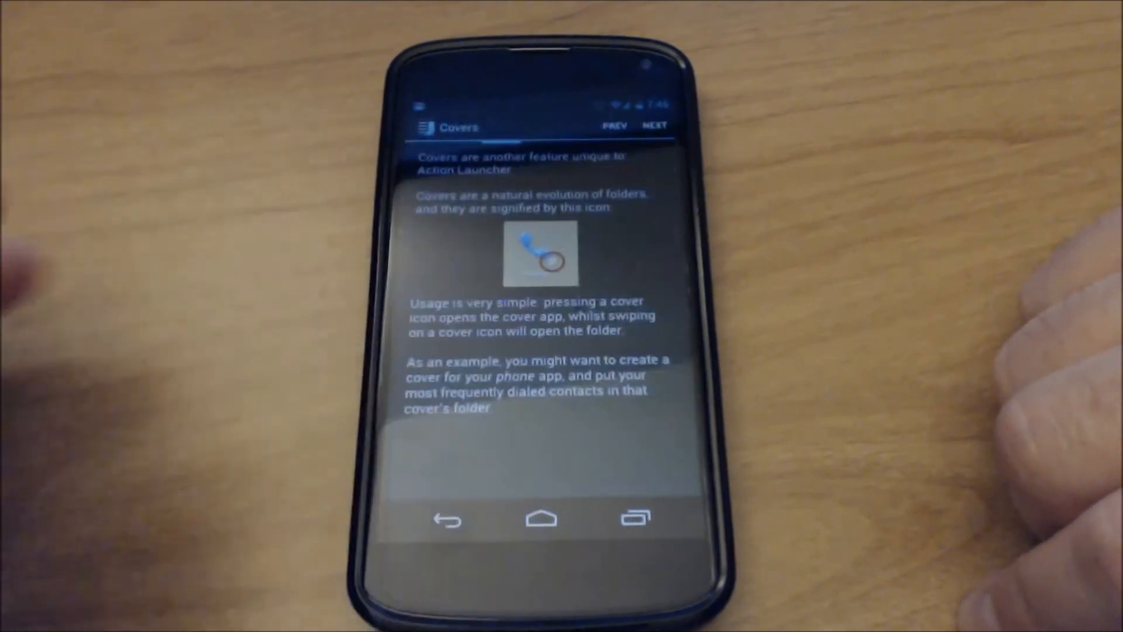
Advance past the Quicksearch page to the tutorial's Thank you page by Chris Lacy.
left_click(658, 126)
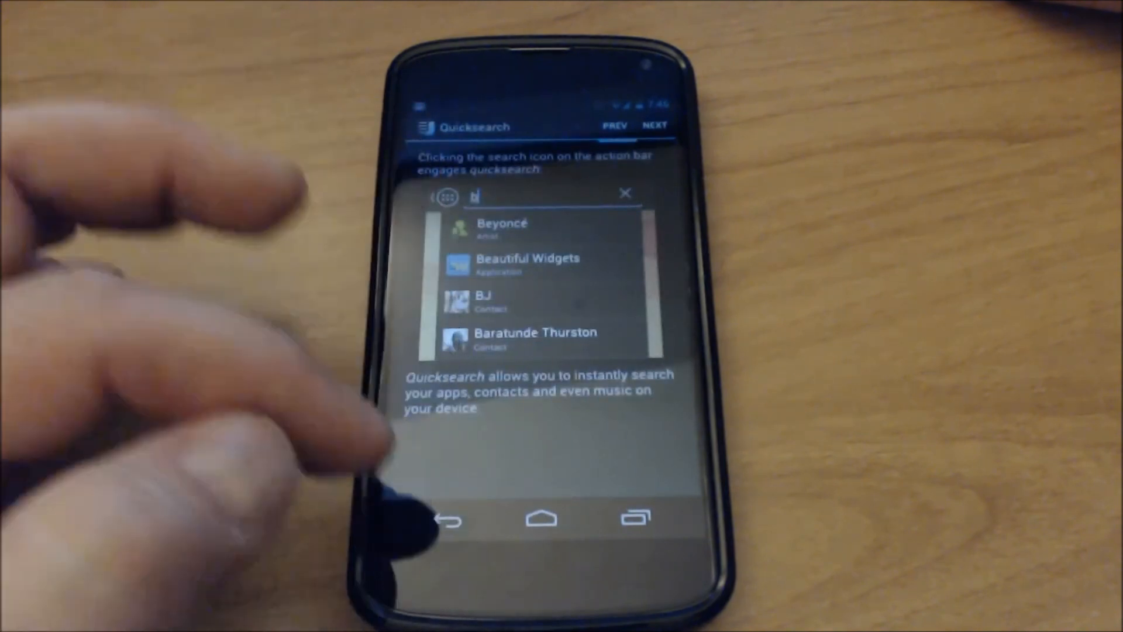
left_click(657, 127)
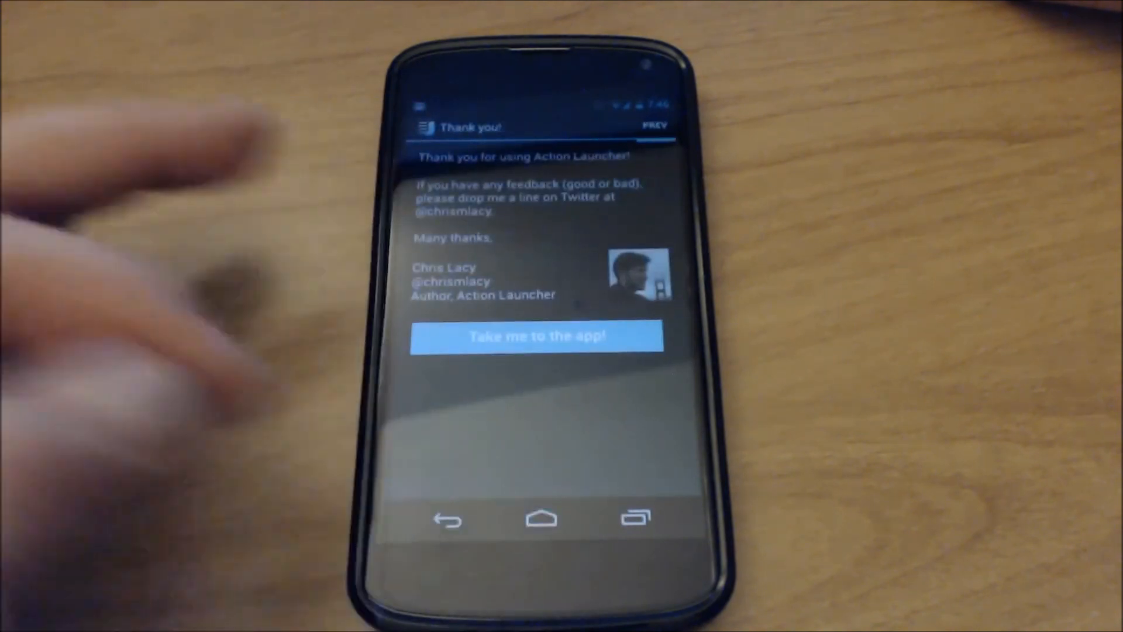